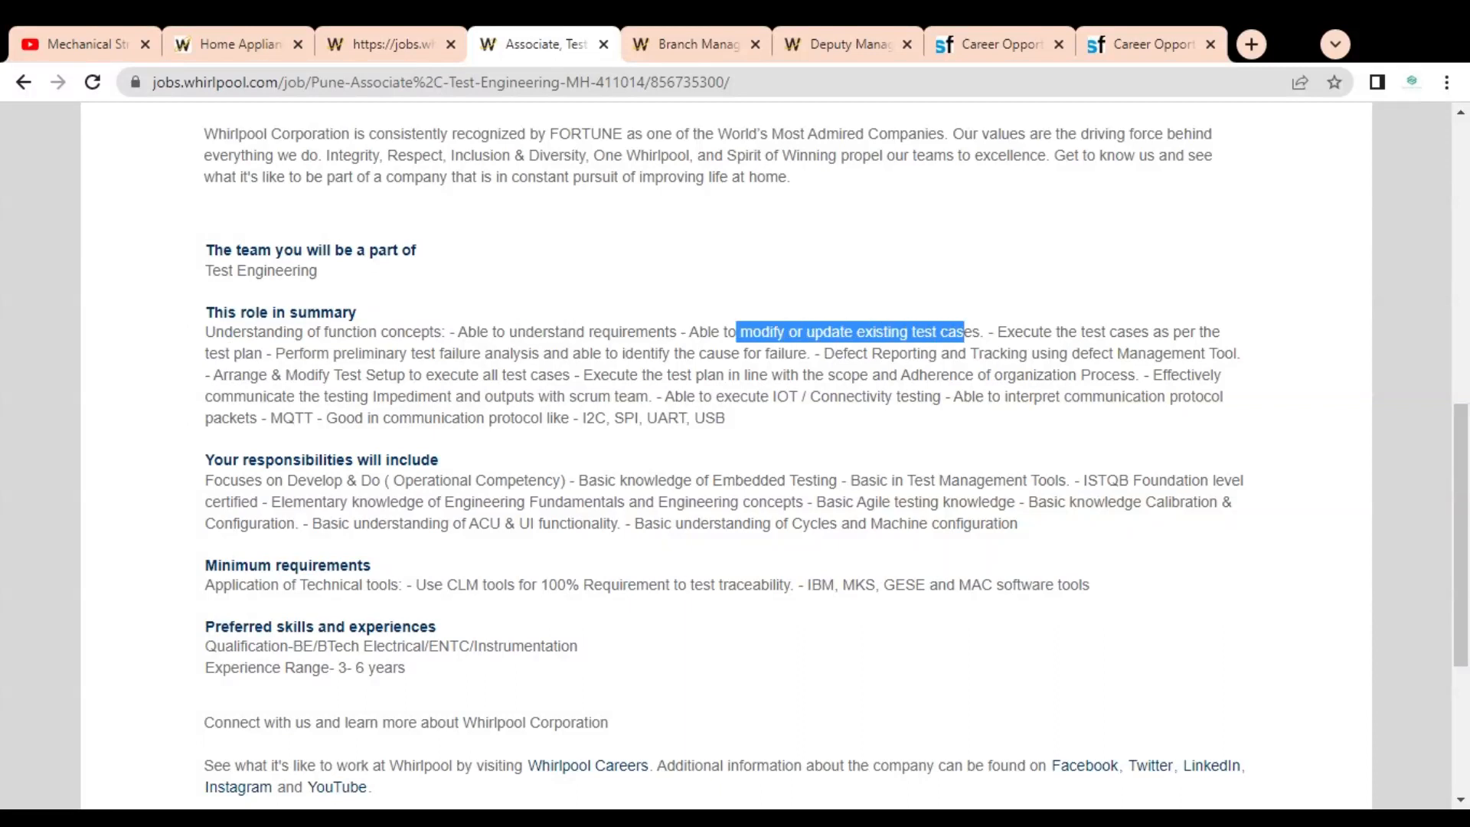
Switch to the Associate Test Engineering posting to review its test case requirements.
left_click(689, 44)
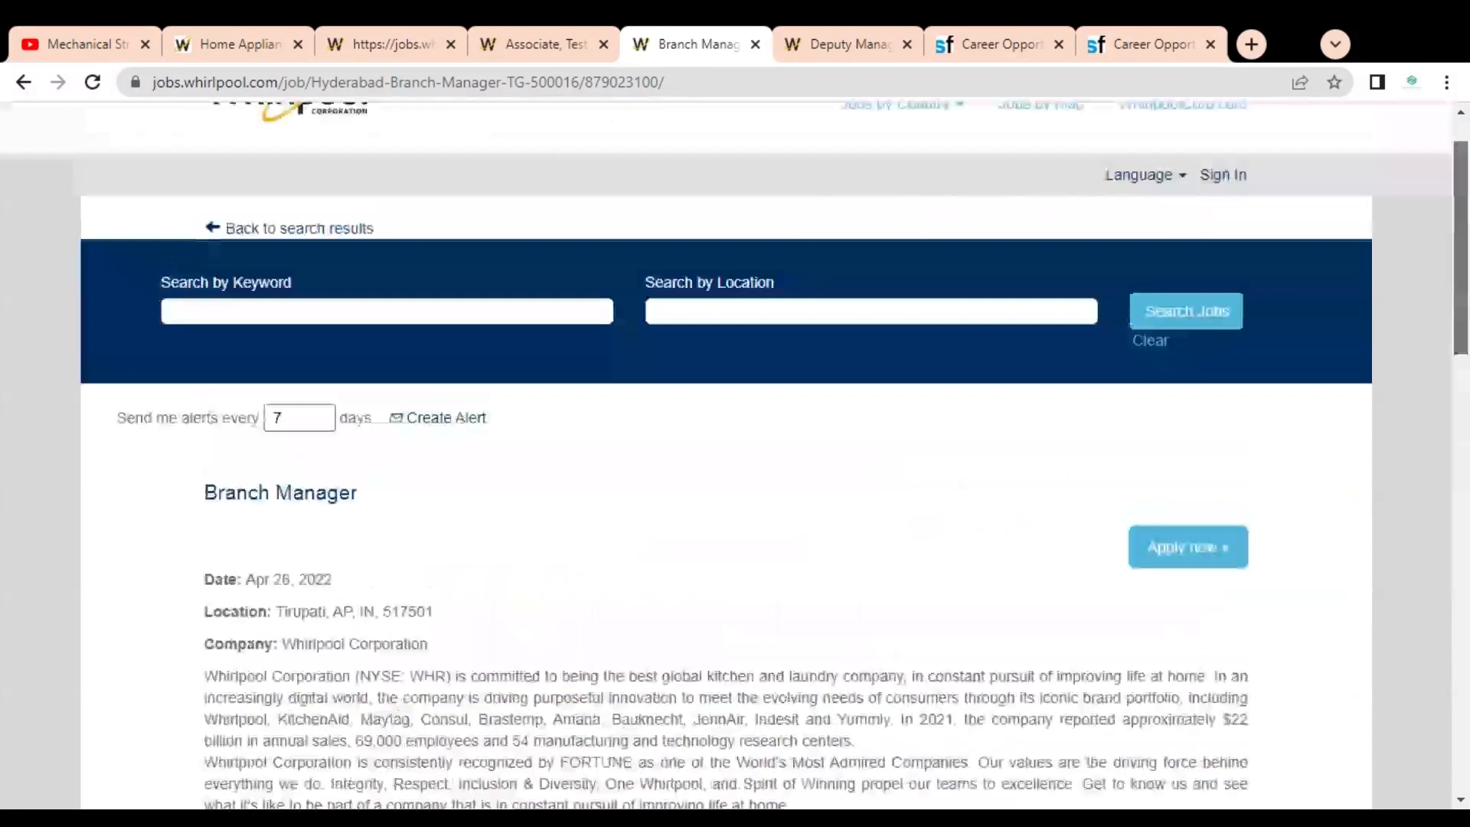
Highlight the Deputy Manager IT responsibility about good relationships with customers and IT colleagues.
left_click(839, 45)
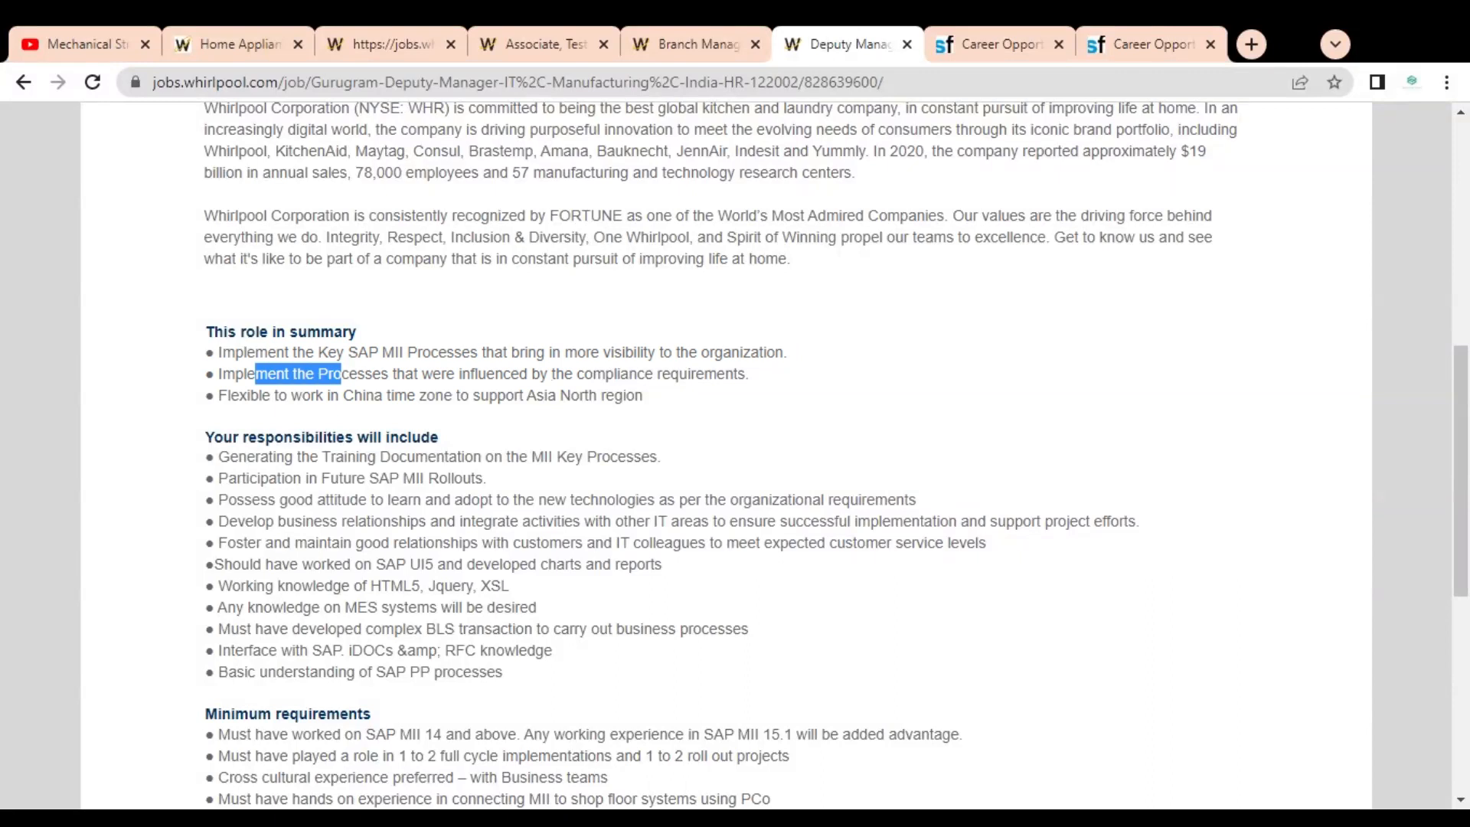
left_click_drag(320, 541, 632, 542)
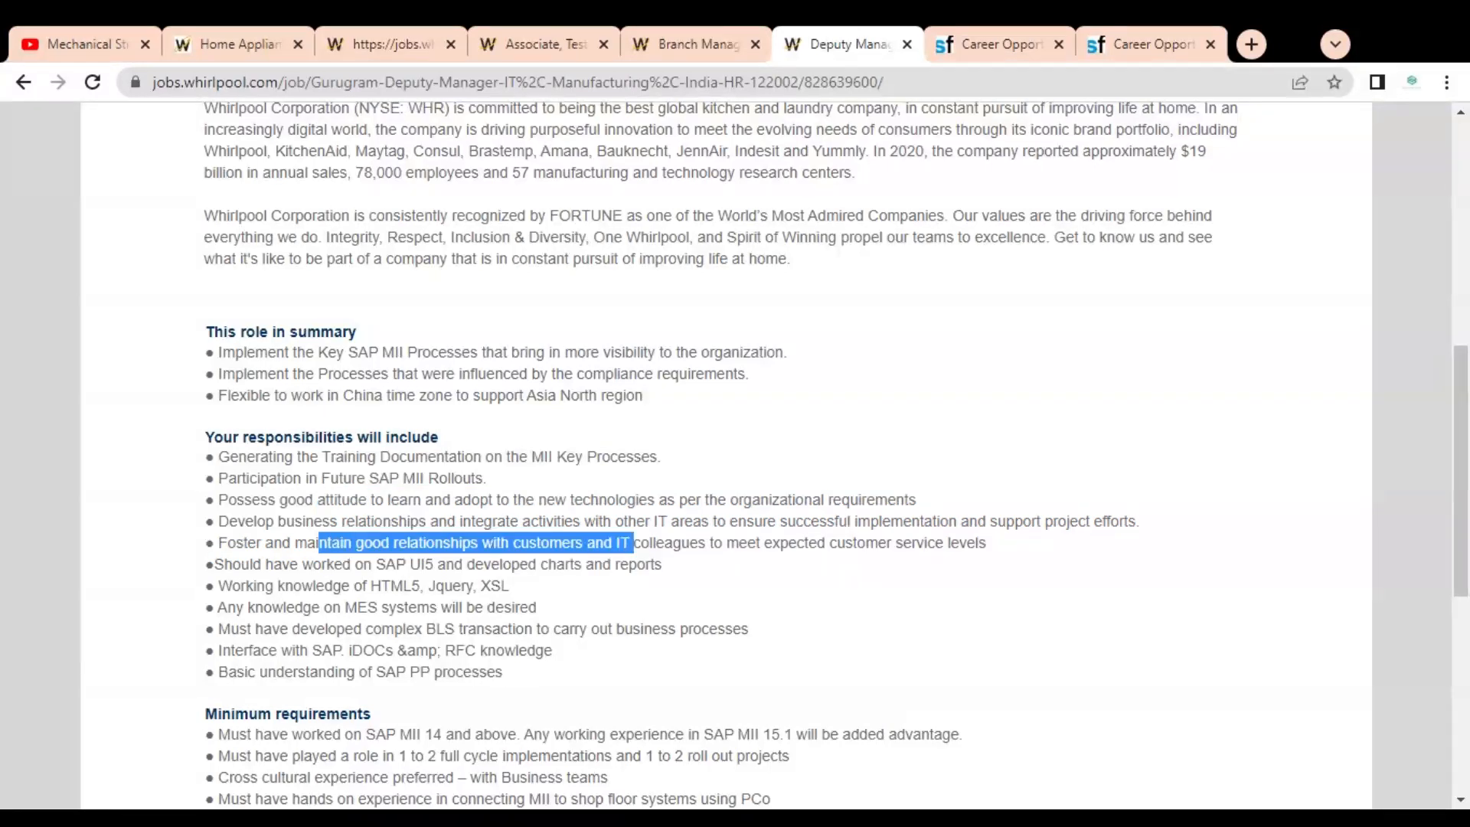
scroll("down", 3)
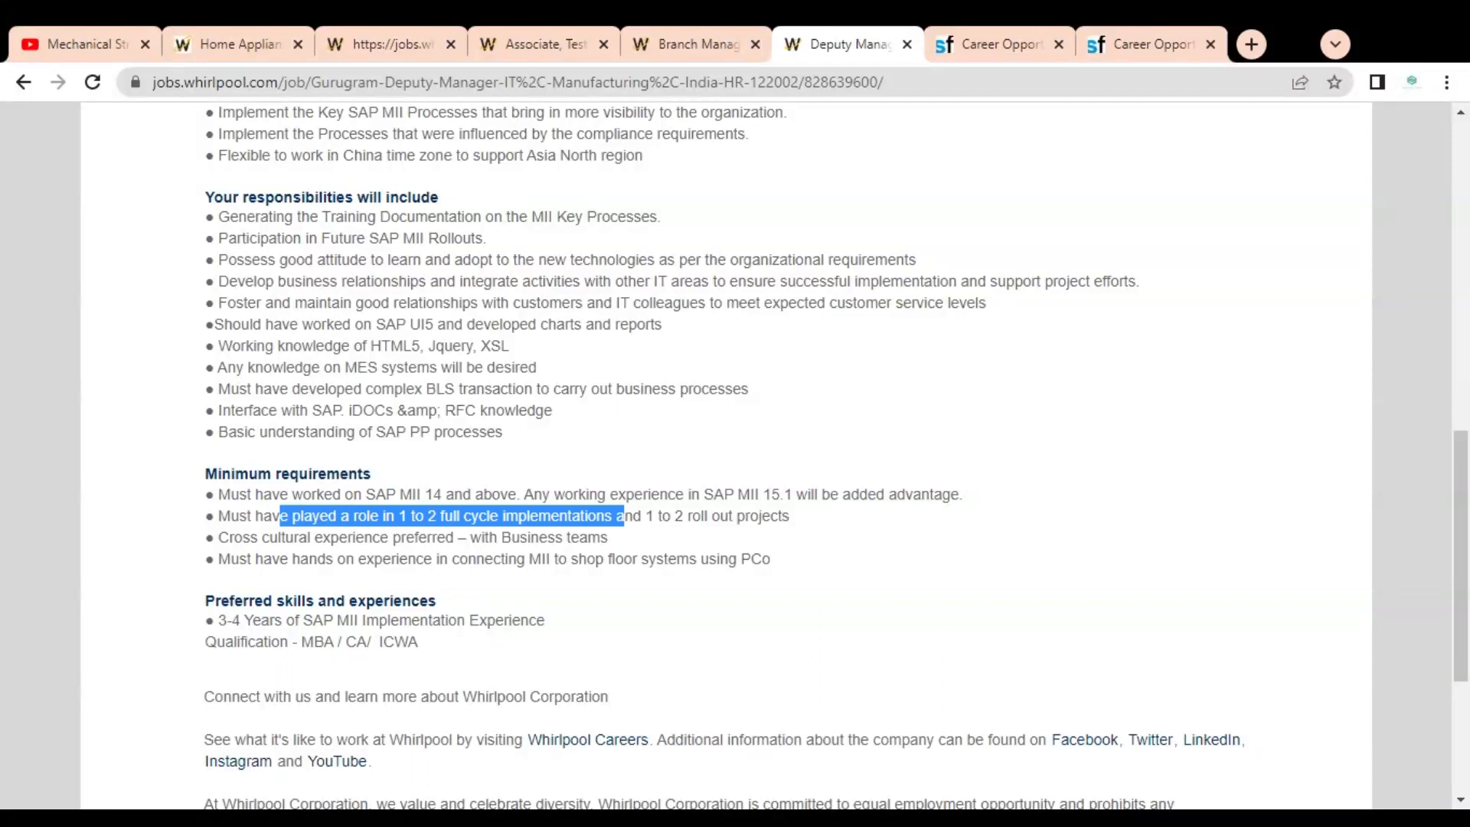